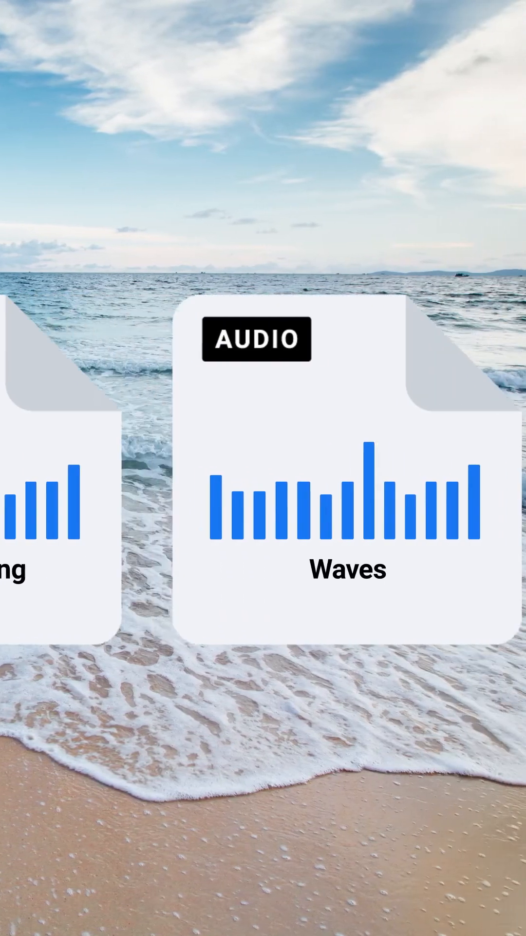
# Step: Let the explainer play until the 'Waves' audio card is outlined blue as the beach match
pyautogui.click(348, 483)
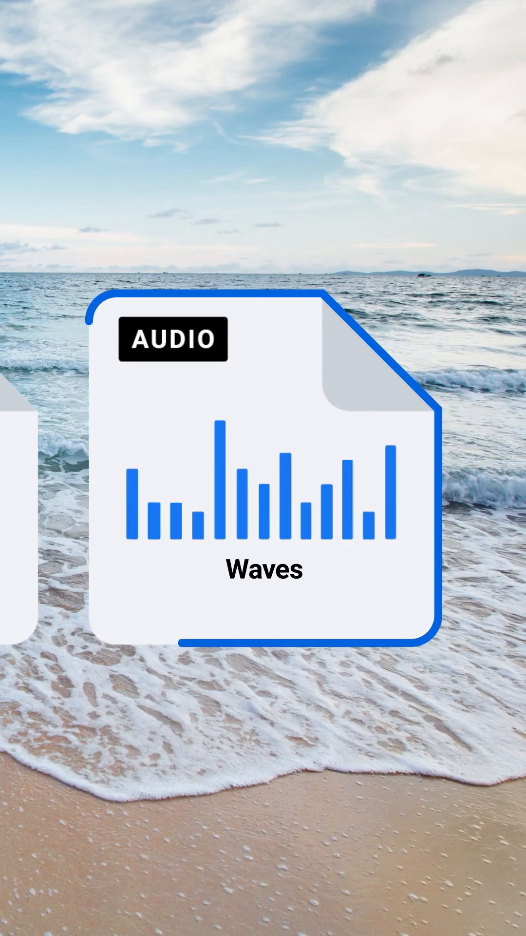